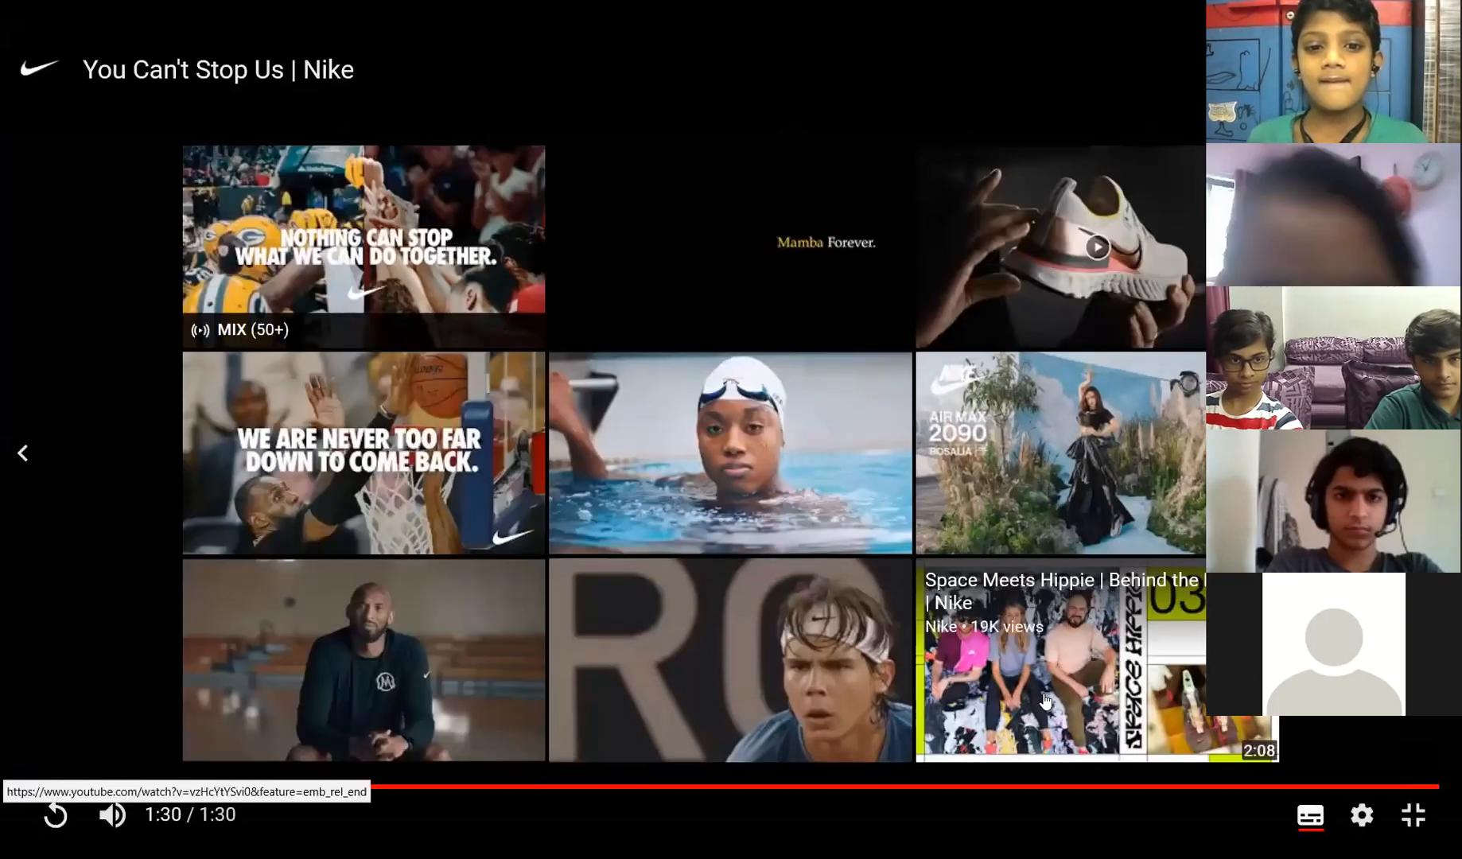
- Open a suggested video from the end screen in a new browser tab
{"action": "left_click", "coordinate": [1044, 701]}
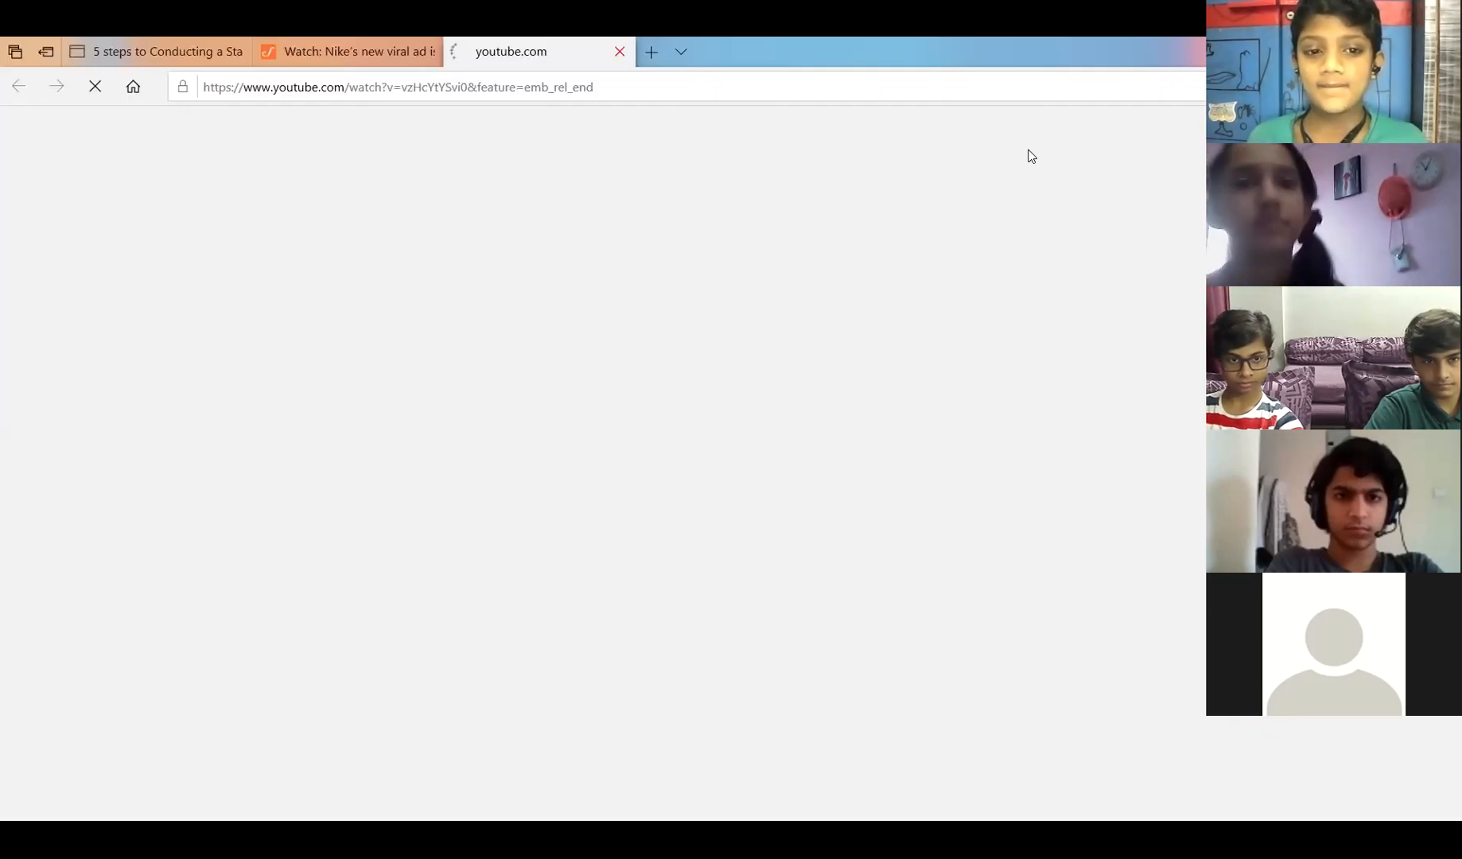